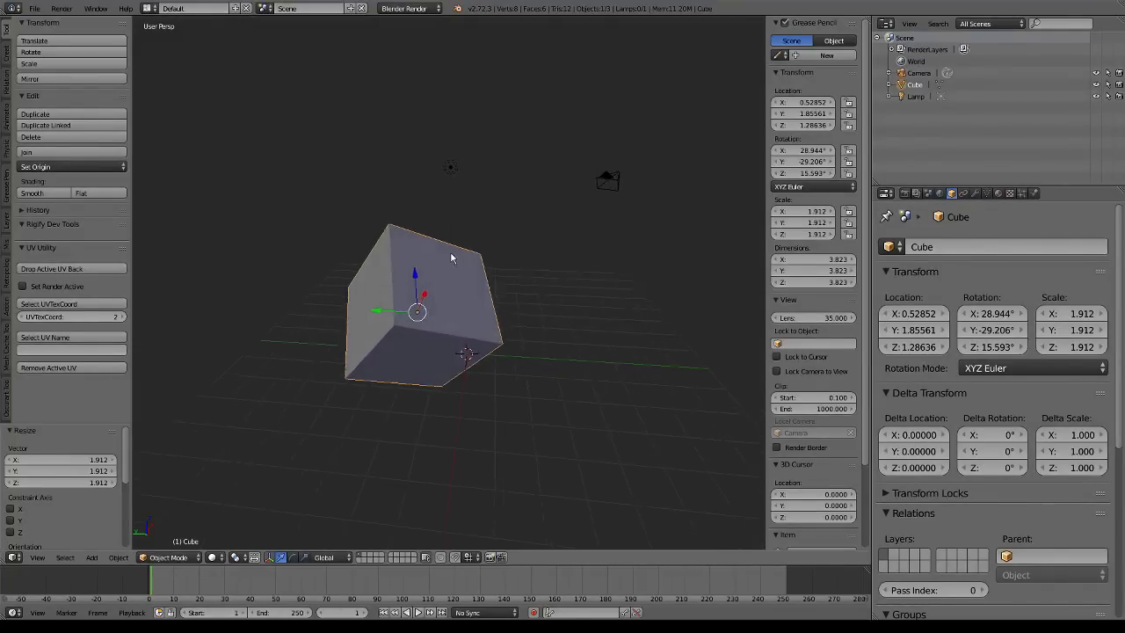
# Orbit the view around the cube to frame its corner vertex
pyautogui.moveTo(453, 255); pyautogui.dragTo(472, 283)
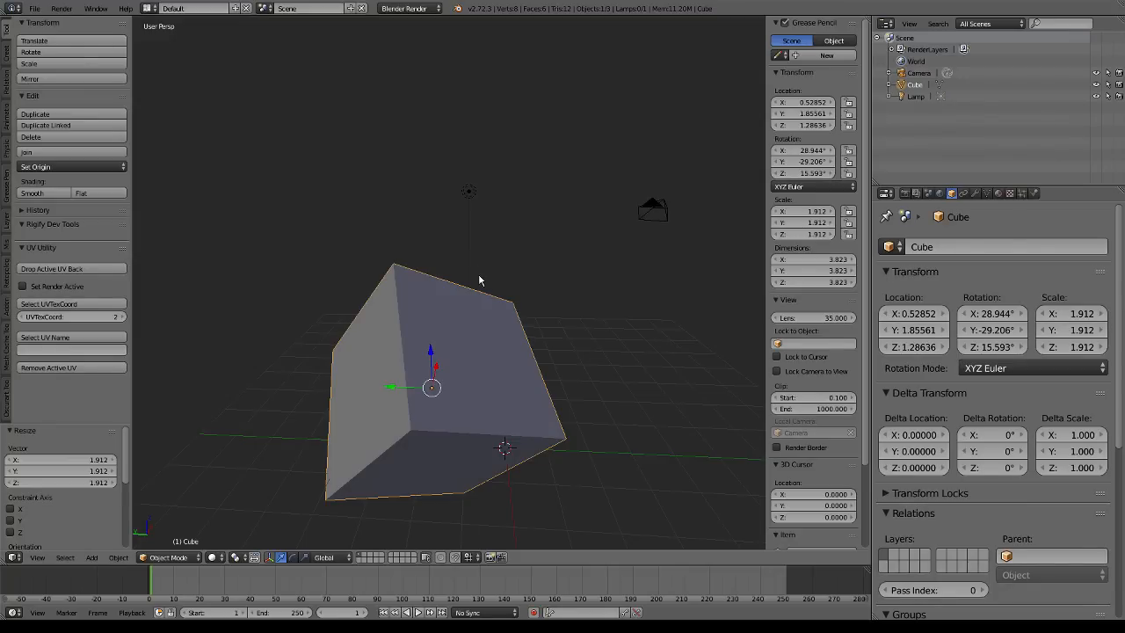
pyautogui.moveTo(480, 275)
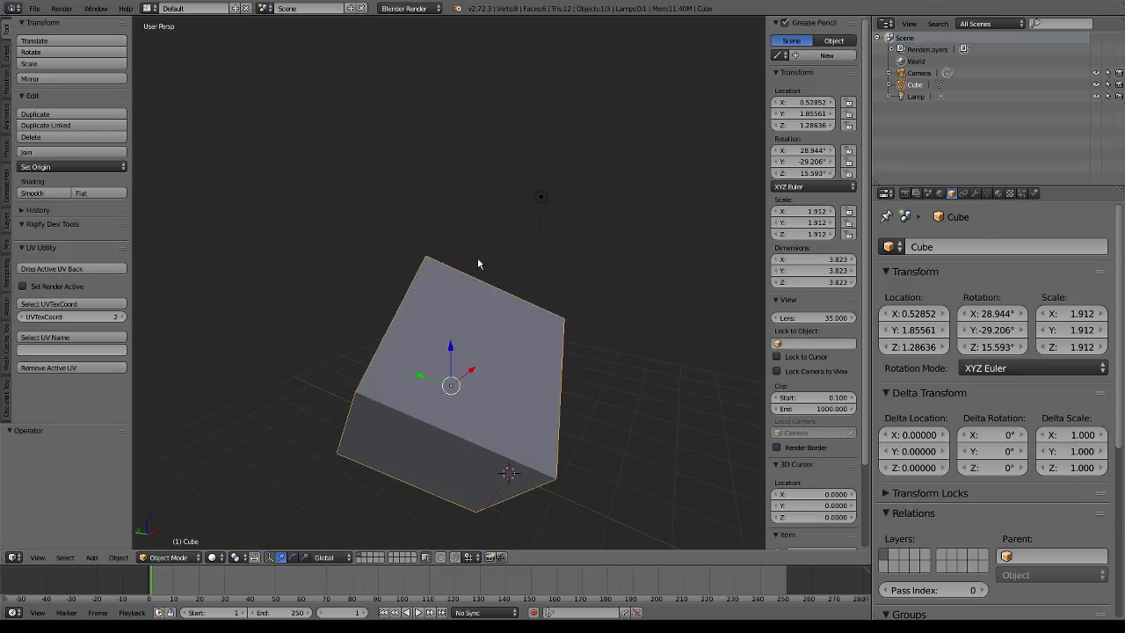
pyautogui.moveTo(479, 261)
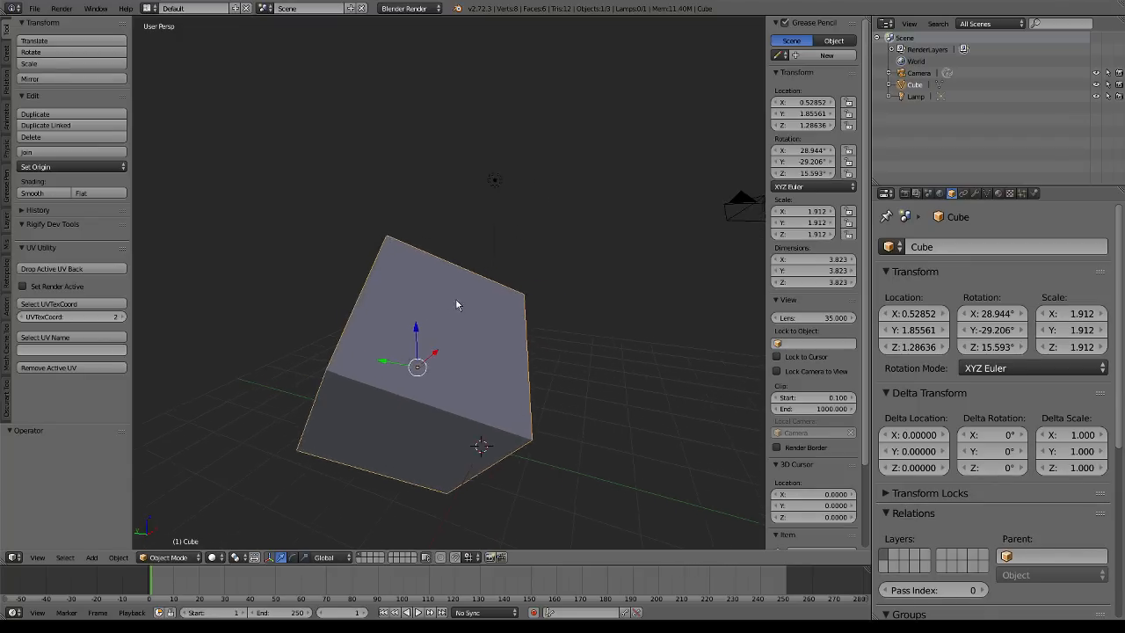
pyautogui.moveTo(457, 305); pyautogui.dragTo(422, 296)
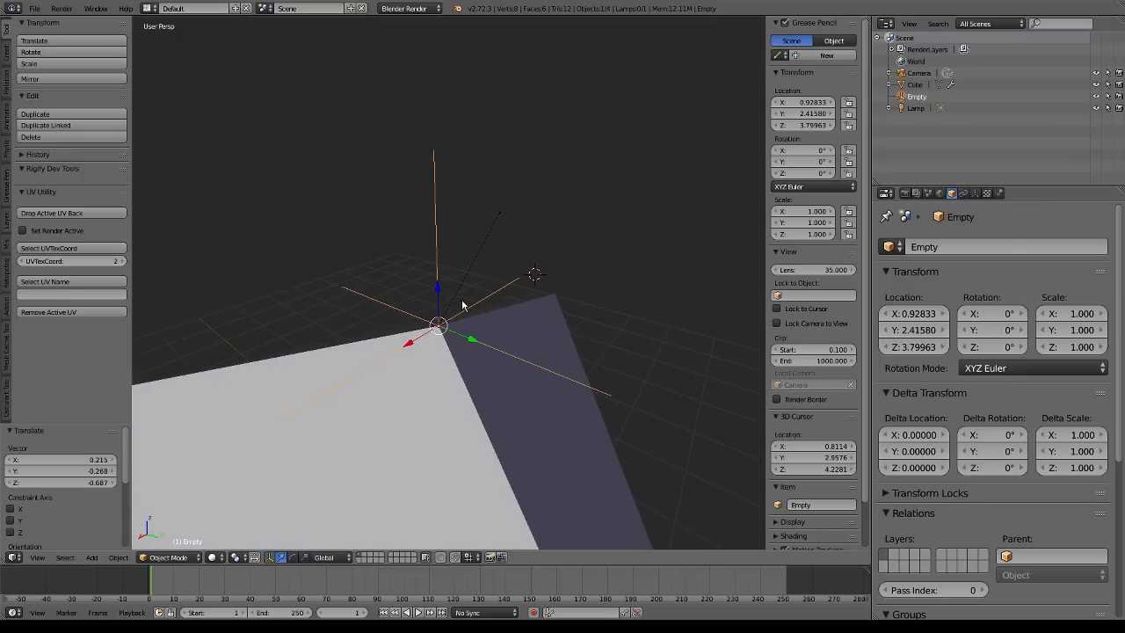
pyautogui.moveTo(488, 234)
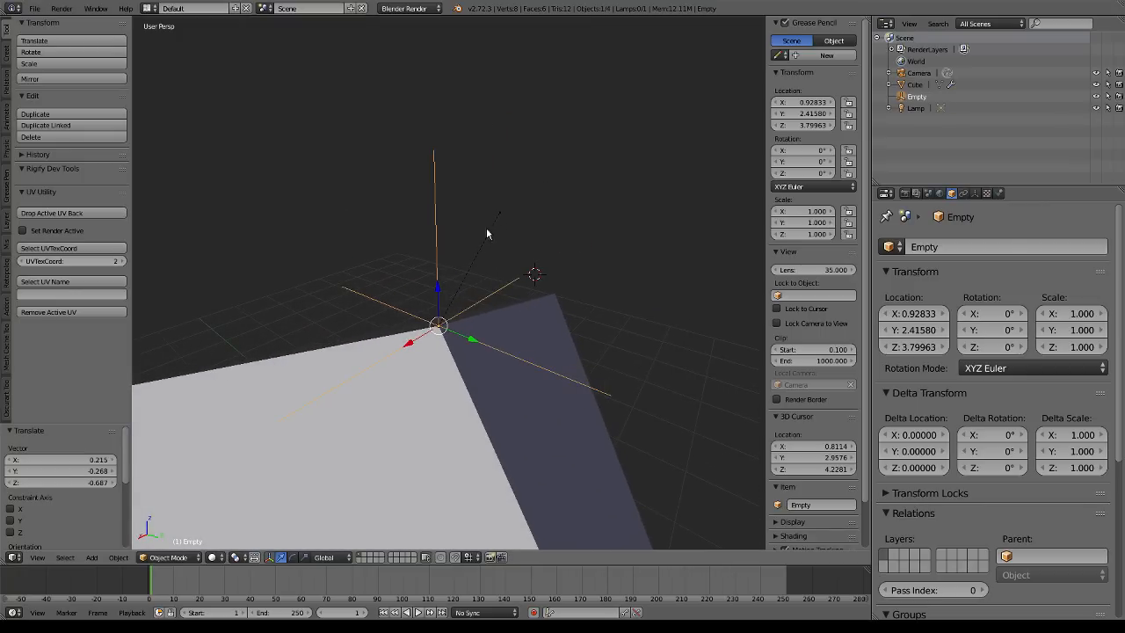
pyautogui.moveTo(448, 315)
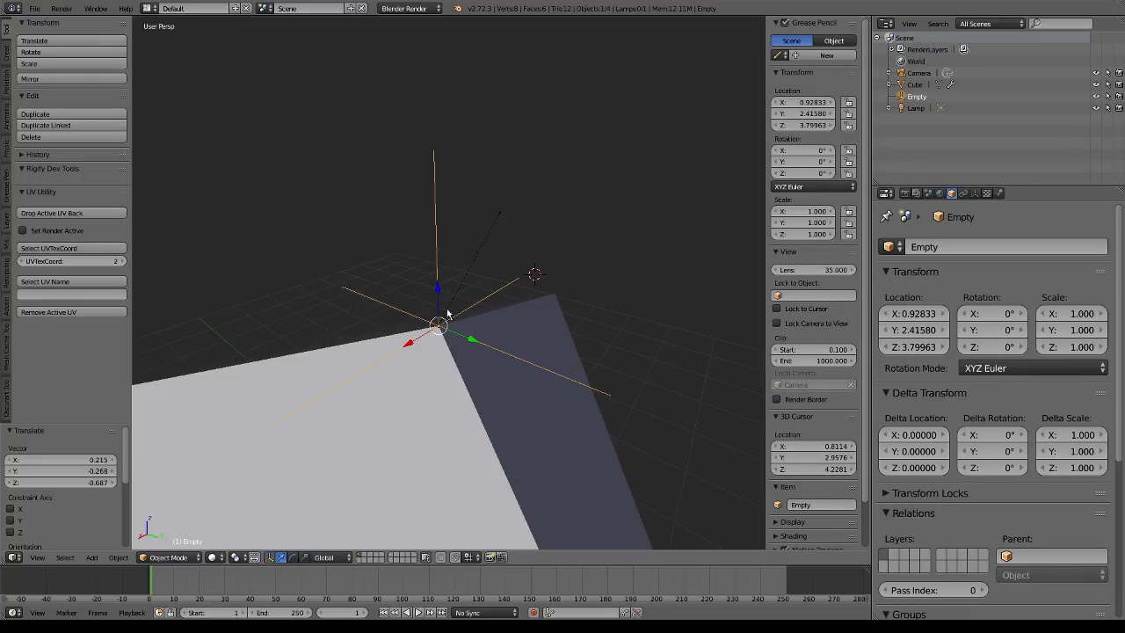
pyautogui.moveTo(430, 323)
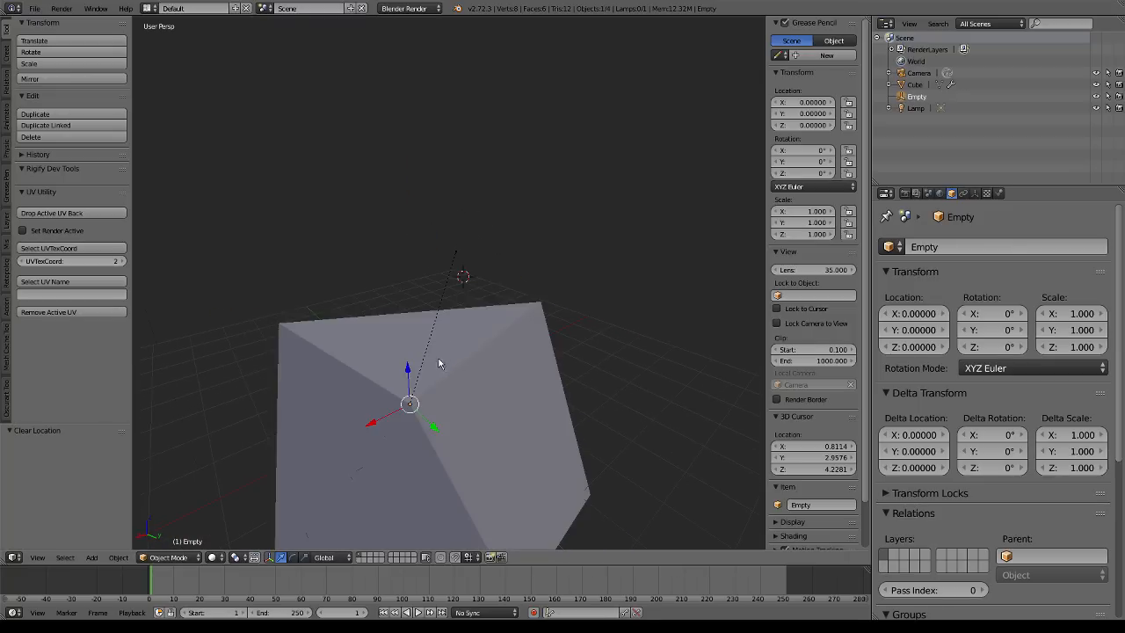
# Orbit the view to inspect the cube corner pulled toward the origin
pyautogui.moveTo(440, 364); pyautogui.dragTo(396, 387)
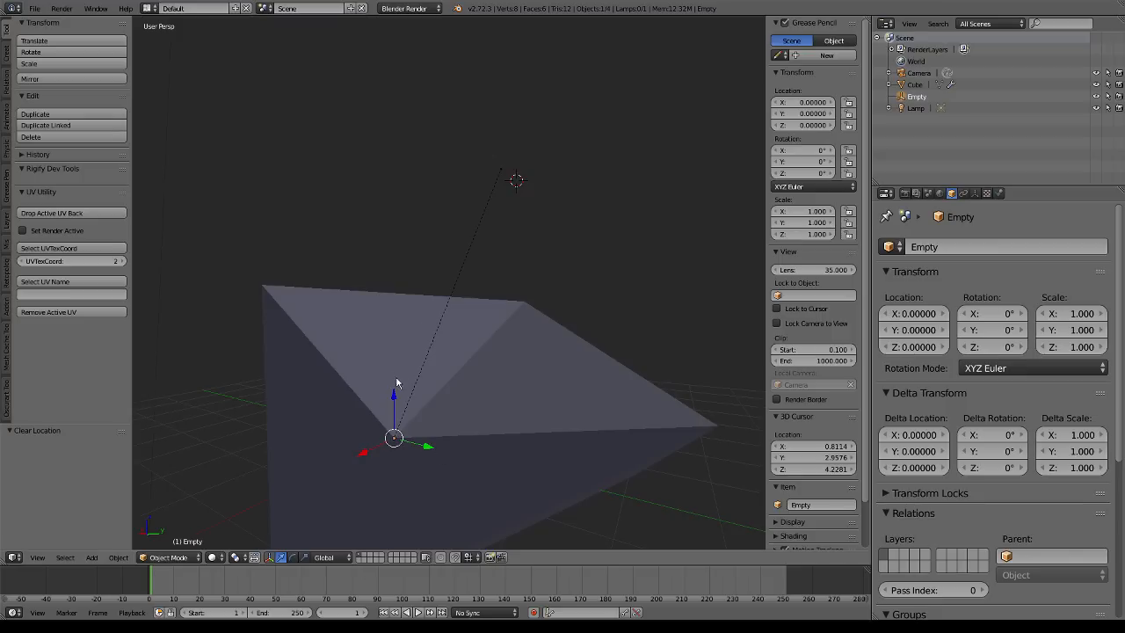
pyautogui.moveTo(521, 262)
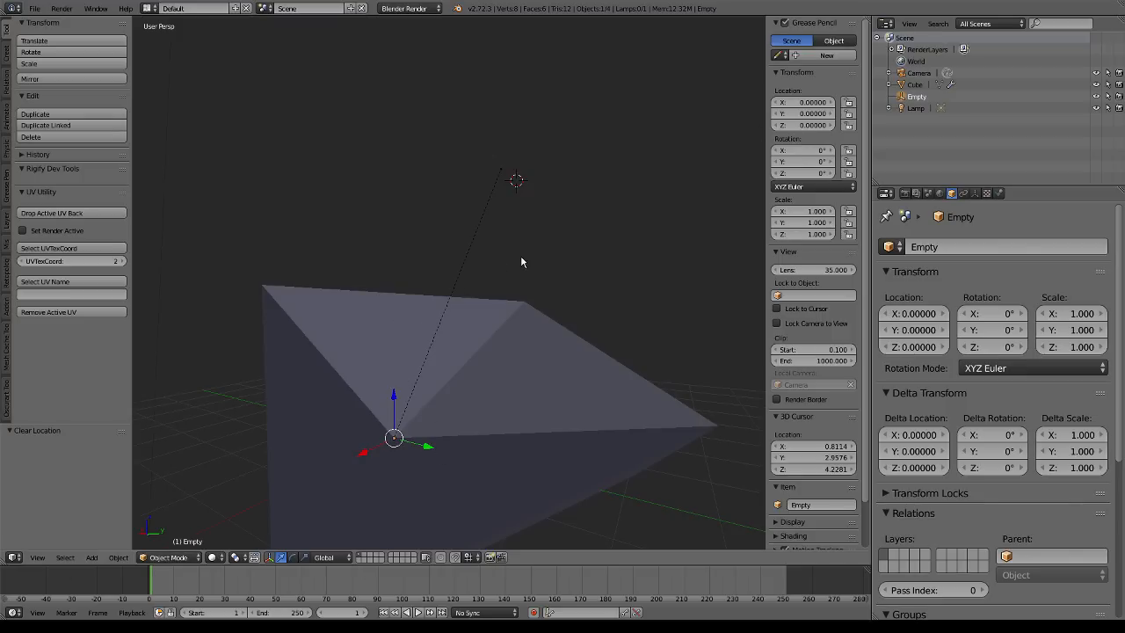
pyautogui.moveTo(530, 365)
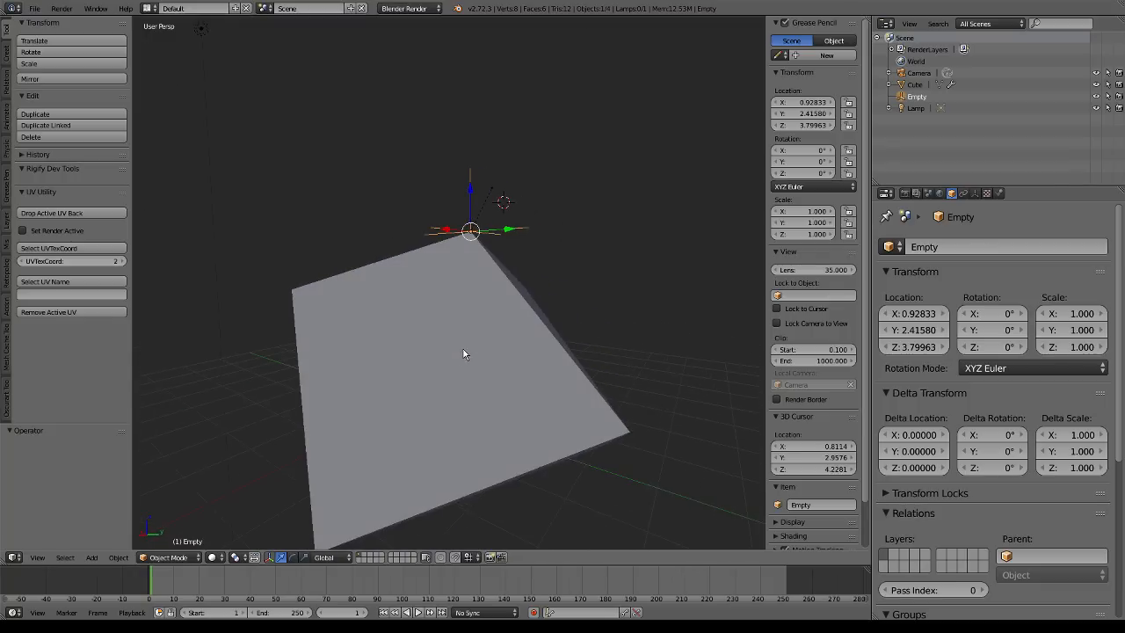
# Orbit around the cube corner and the empty to view them from new angles
pyautogui.moveTo(465, 352); pyautogui.dragTo(489, 332)
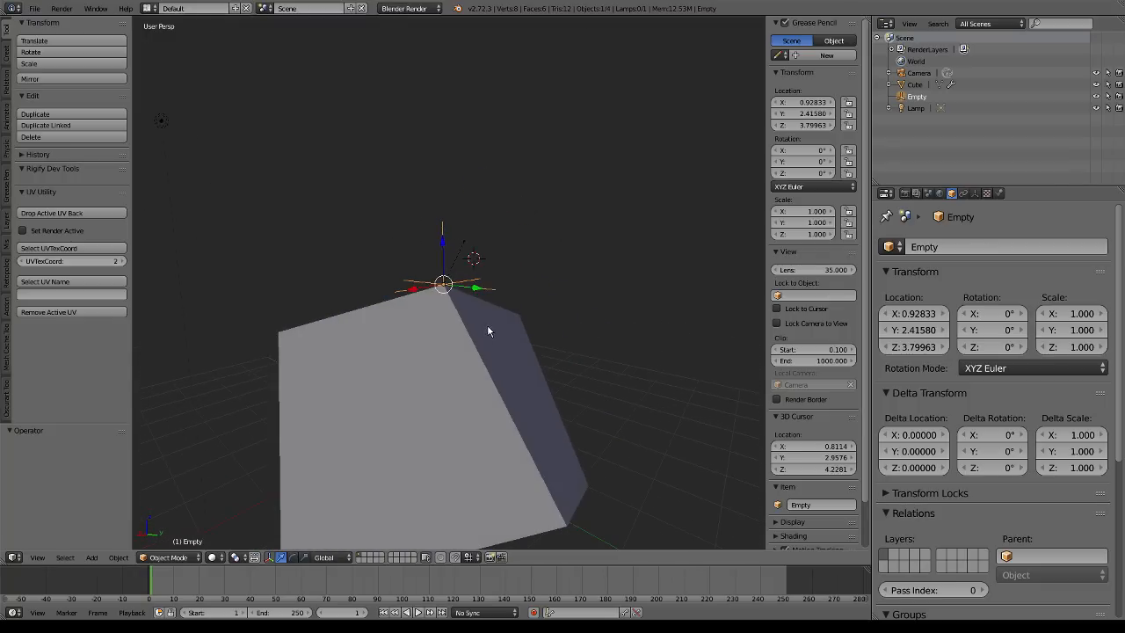
pyautogui.moveTo(474, 211)
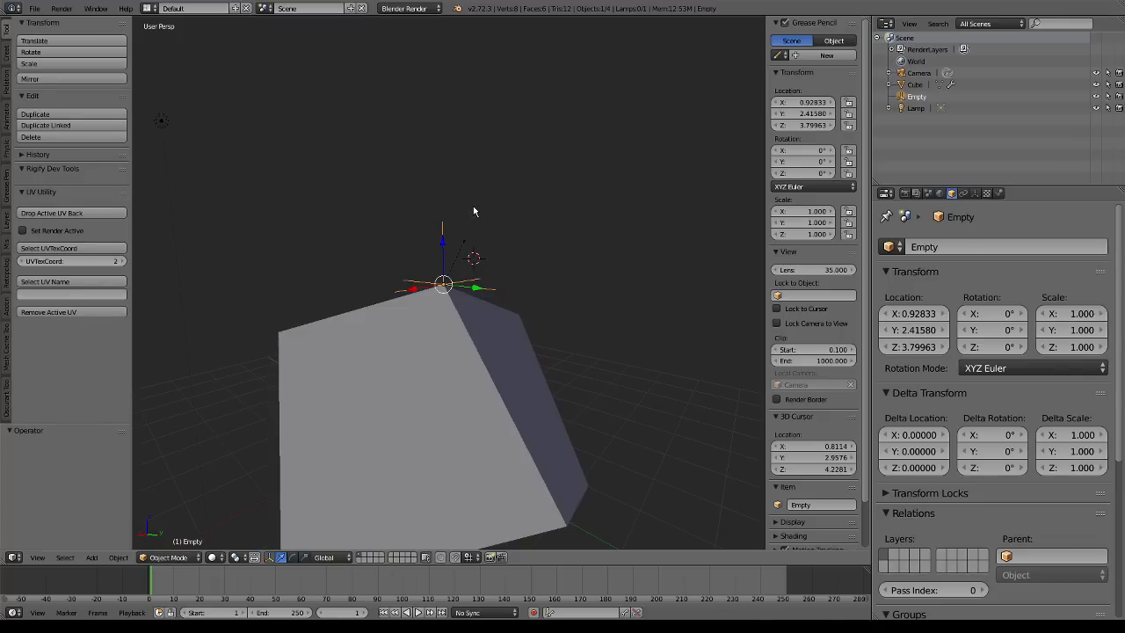
pyautogui.moveTo(444, 283); pyautogui.dragTo(464, 240)
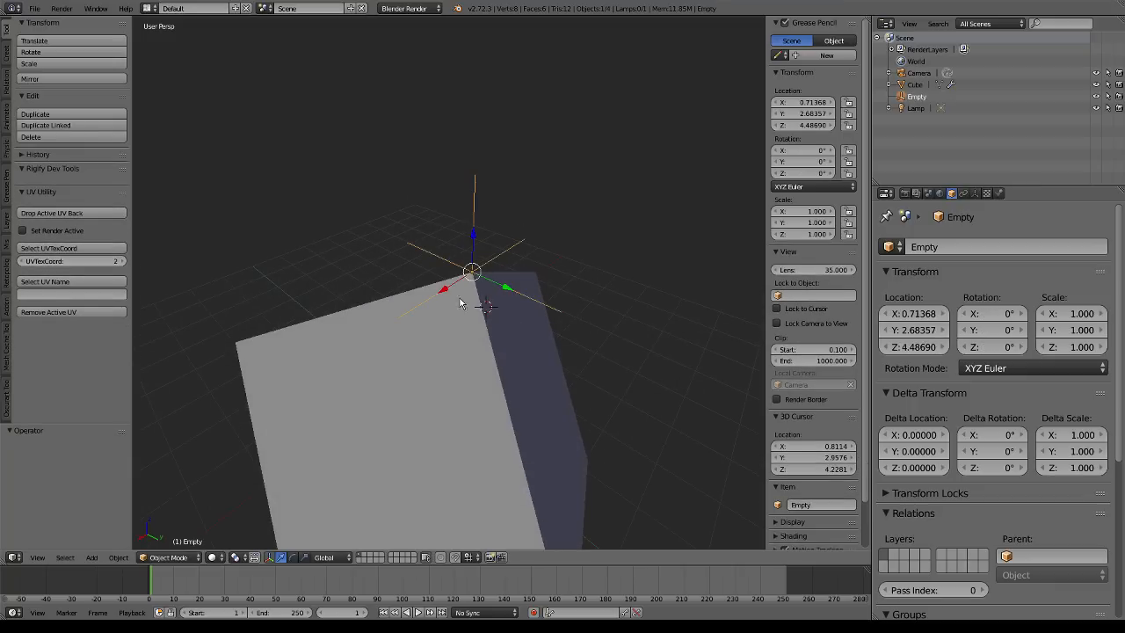
pyautogui.moveTo(488, 345)
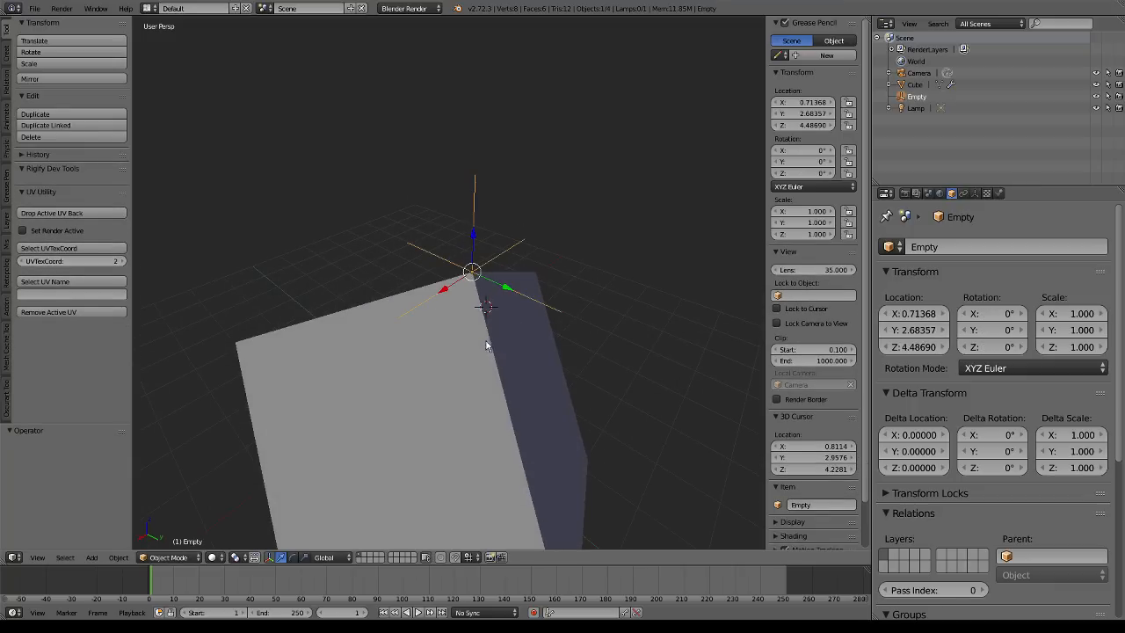
pyautogui.moveTo(481, 335)
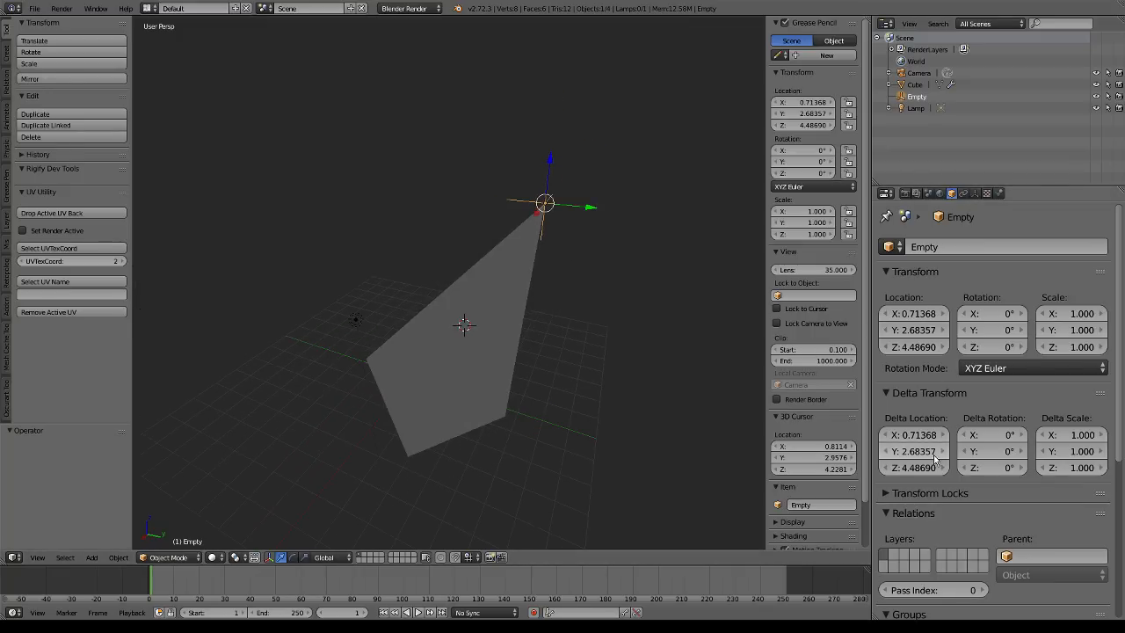
pyautogui.moveTo(923, 432)
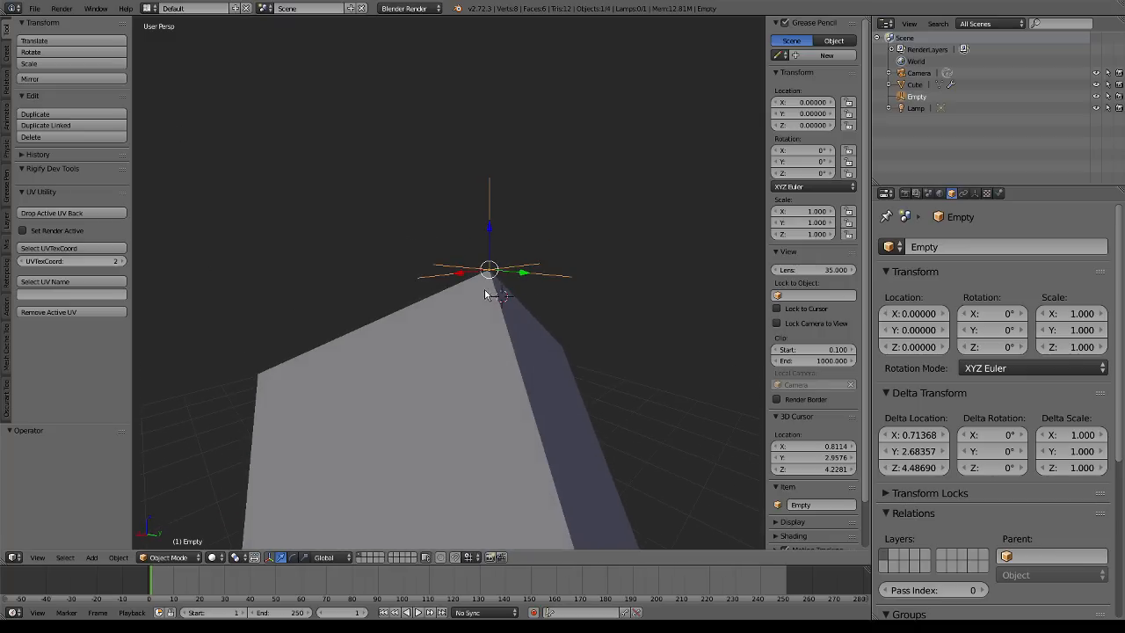
# Orbit the view slightly around the cube
pyautogui.moveTo(490, 270); pyautogui.dragTo(478, 271)
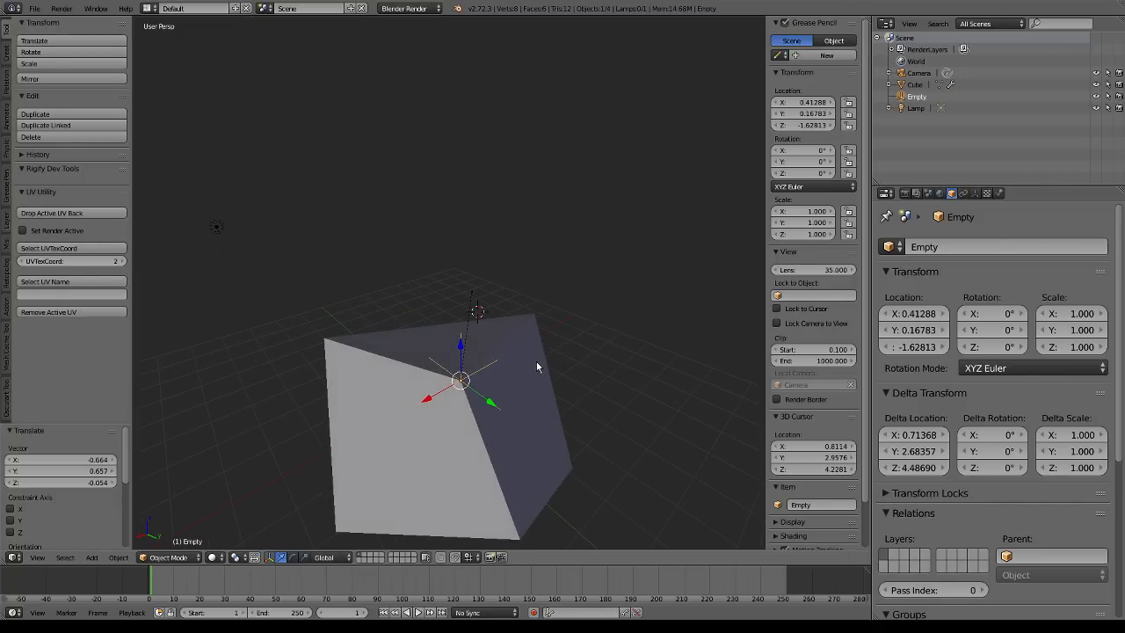
pyautogui.moveTo(543, 357)
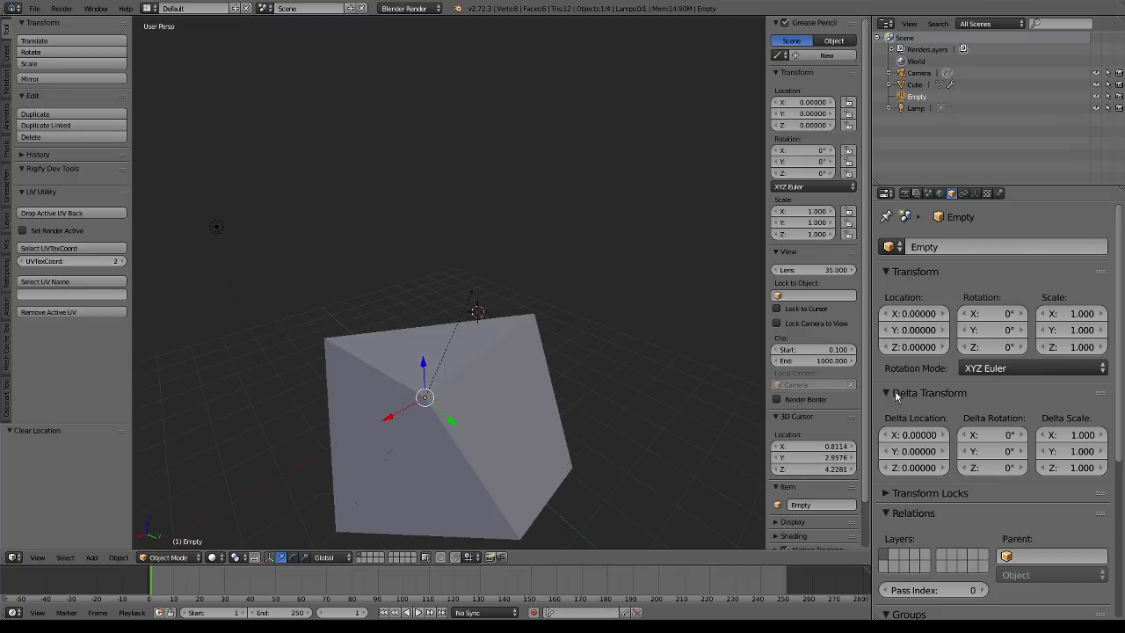
pyautogui.moveTo(906, 420)
pyautogui.write('ub')
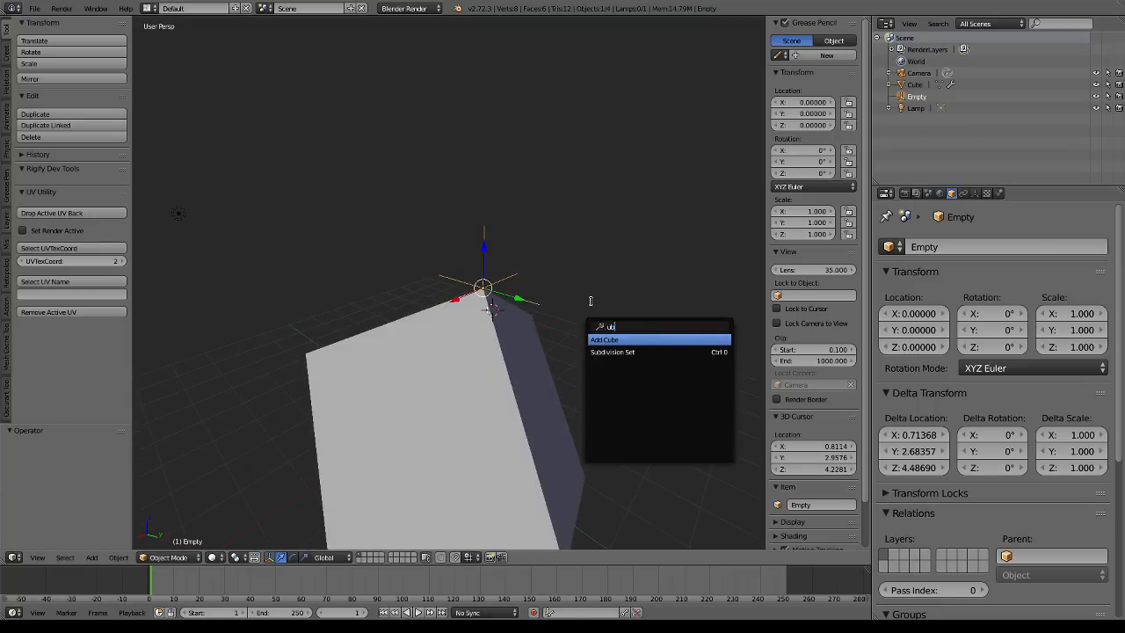
# Enter 'in' in the operator search
pyautogui.write('in')
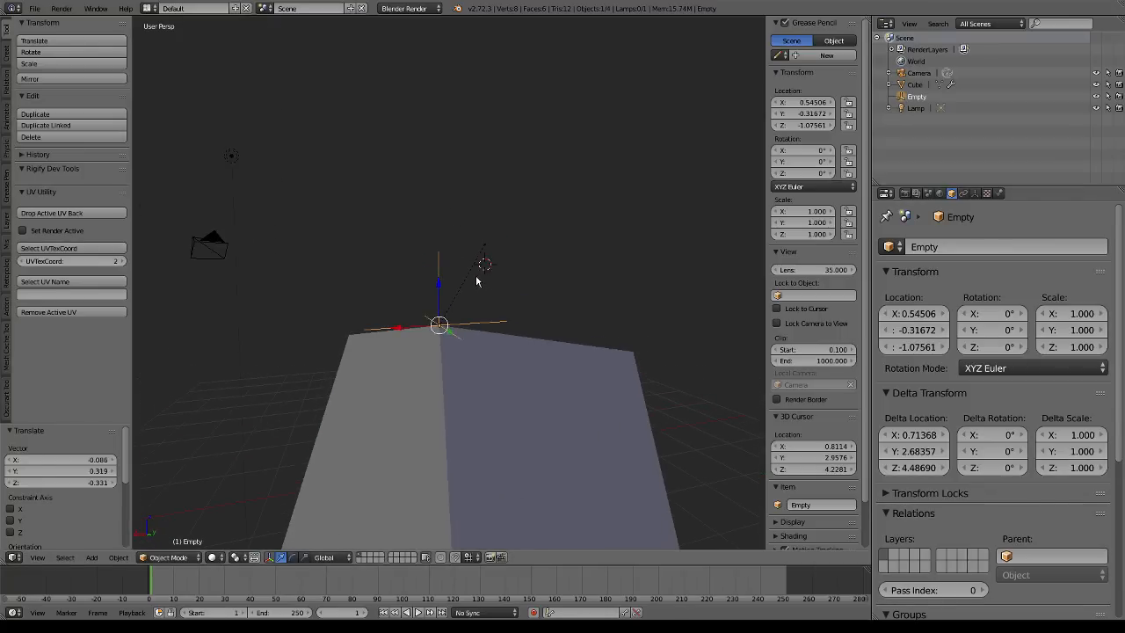
# Drag the empty to a new position, pulling the hooked cube corner along
pyautogui.moveTo(436, 326); pyautogui.dragTo(413, 307)
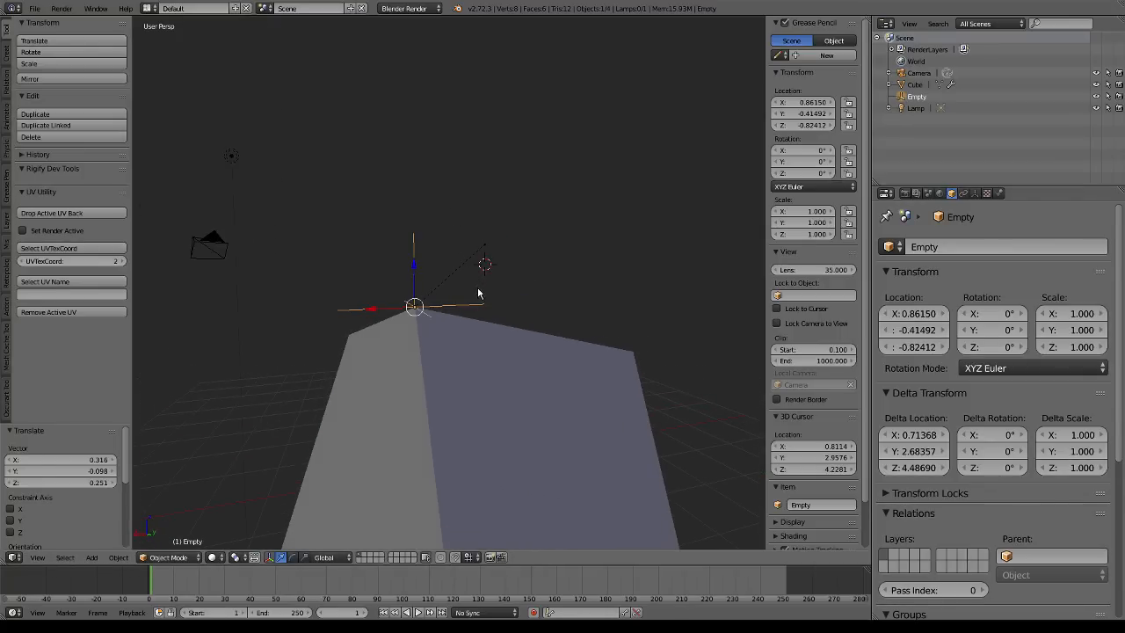
pyautogui.moveTo(475, 296)
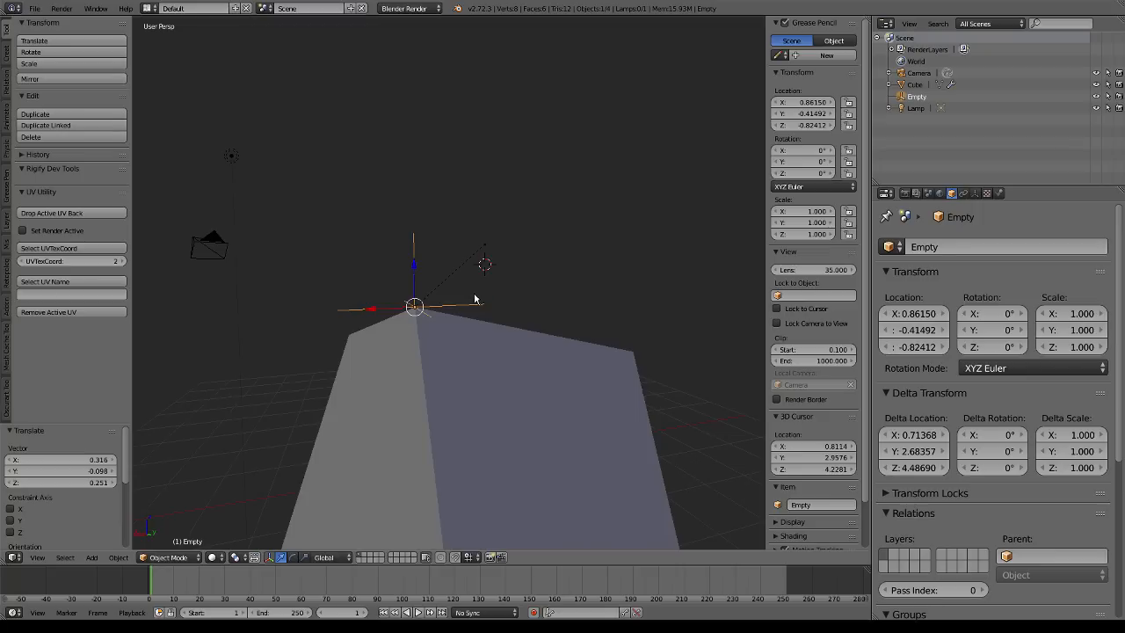
pyautogui.moveTo(491, 322)
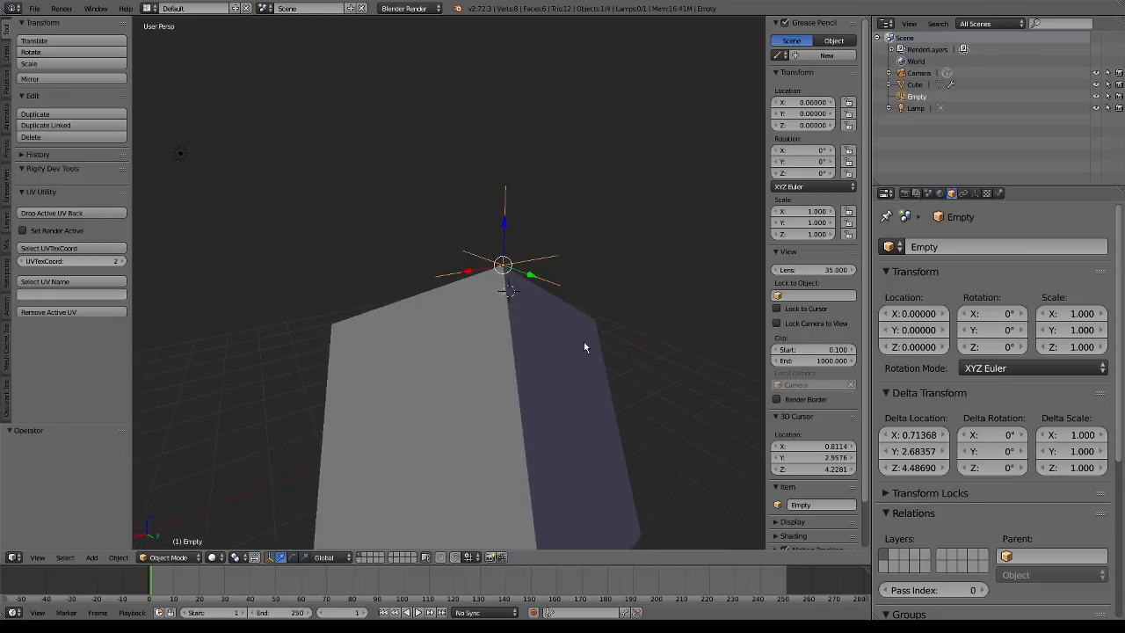
pyautogui.moveTo(563, 322)
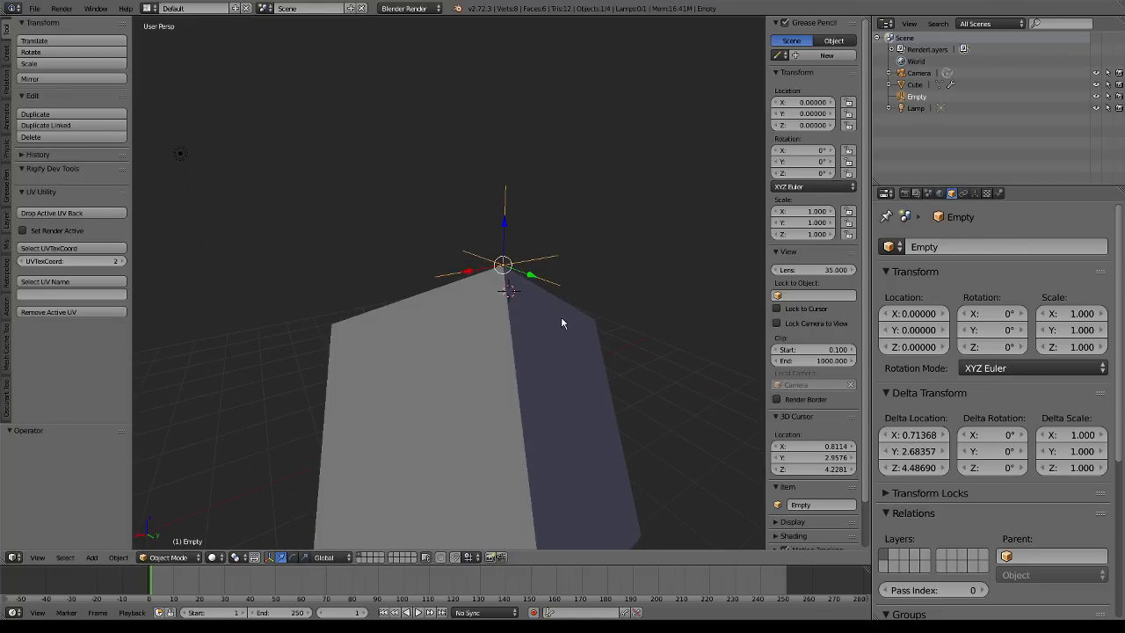